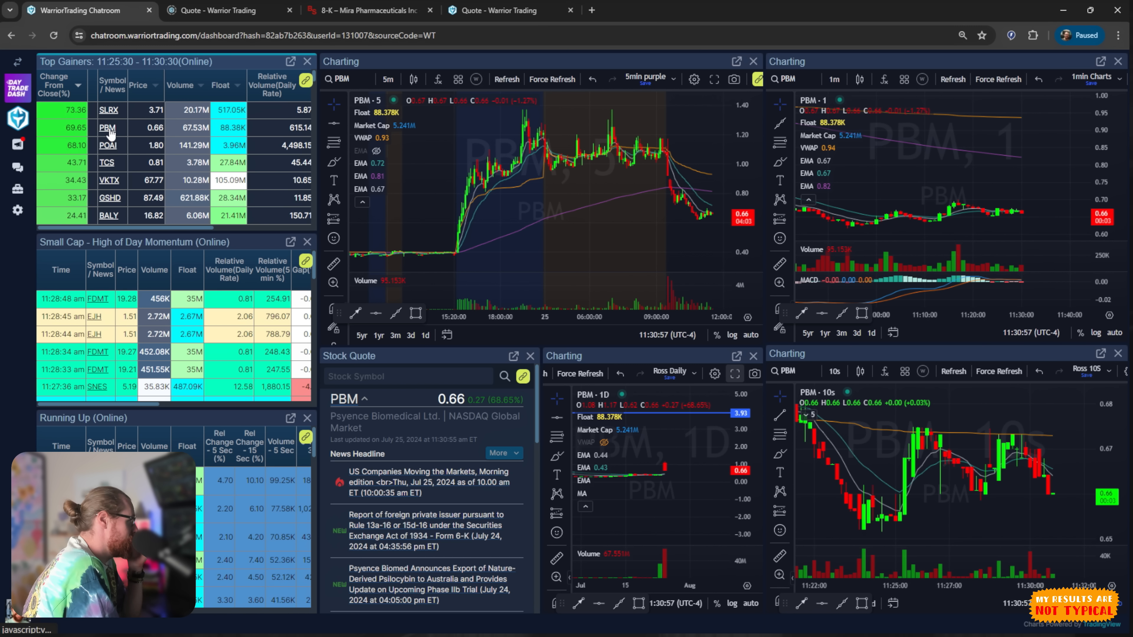
{"action": "mouse_move", "coordinate": [603, 139]}
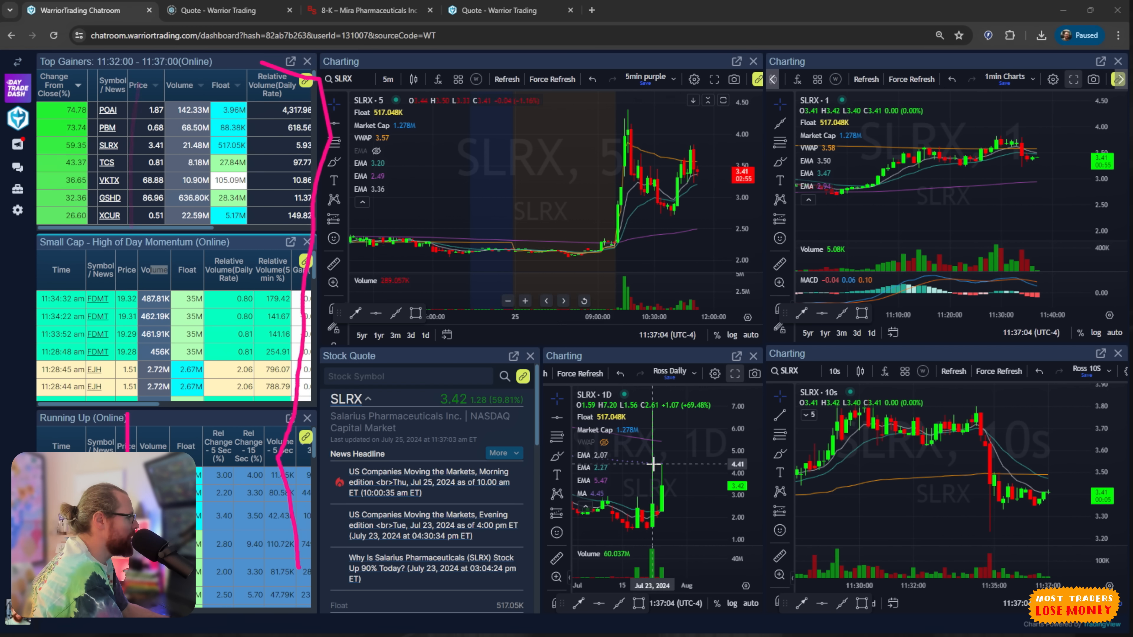
- Switch to the browser tab showing the MIRA quote page with its news headlines
{"action": "left_click", "coordinate": [83, 10]}
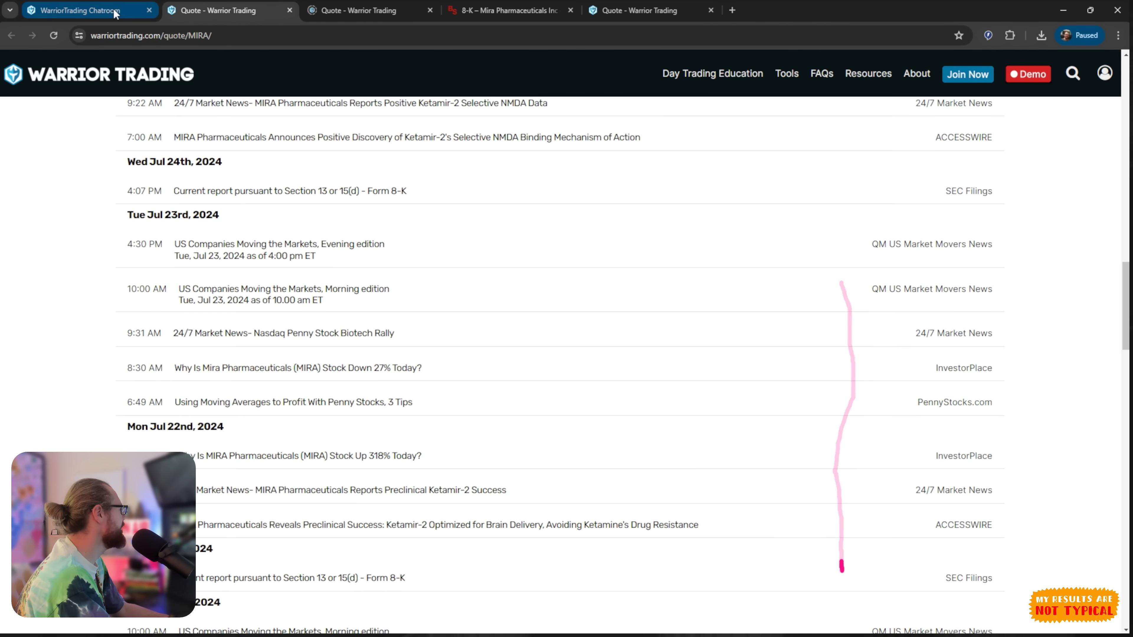
- Return to the trading chatroom dashboard tab from the MIRA quote page
{"action": "left_click", "coordinate": [87, 10]}
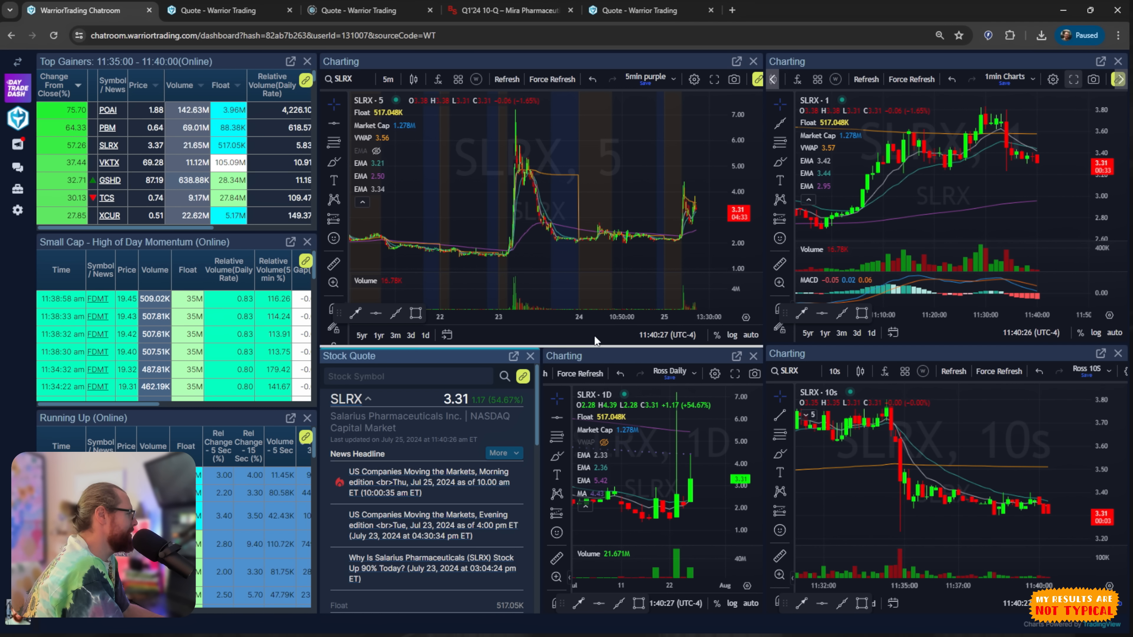
- Bring up the scanner tools list and choose the Continuation scanner
{"action": "left_click", "coordinate": [17, 190]}
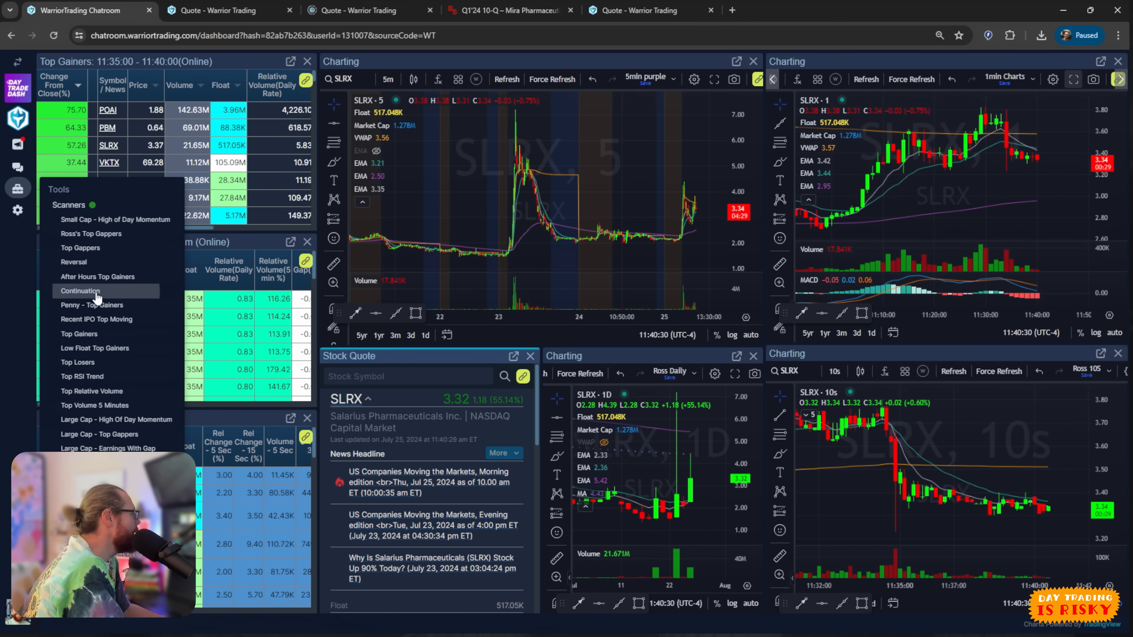
{"action": "left_click", "coordinate": [639, 10]}
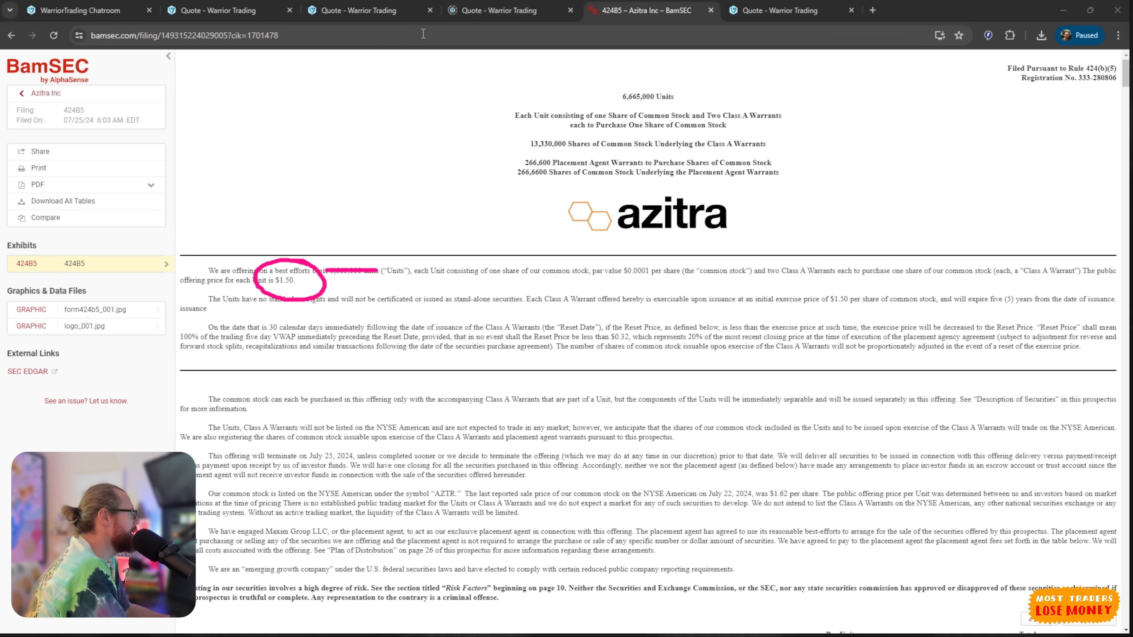
- Switch to the BamSEC tab holding Azitra Inc's 424B5 prospectus at $1.50 per unit
{"action": "left_click", "coordinate": [80, 10]}
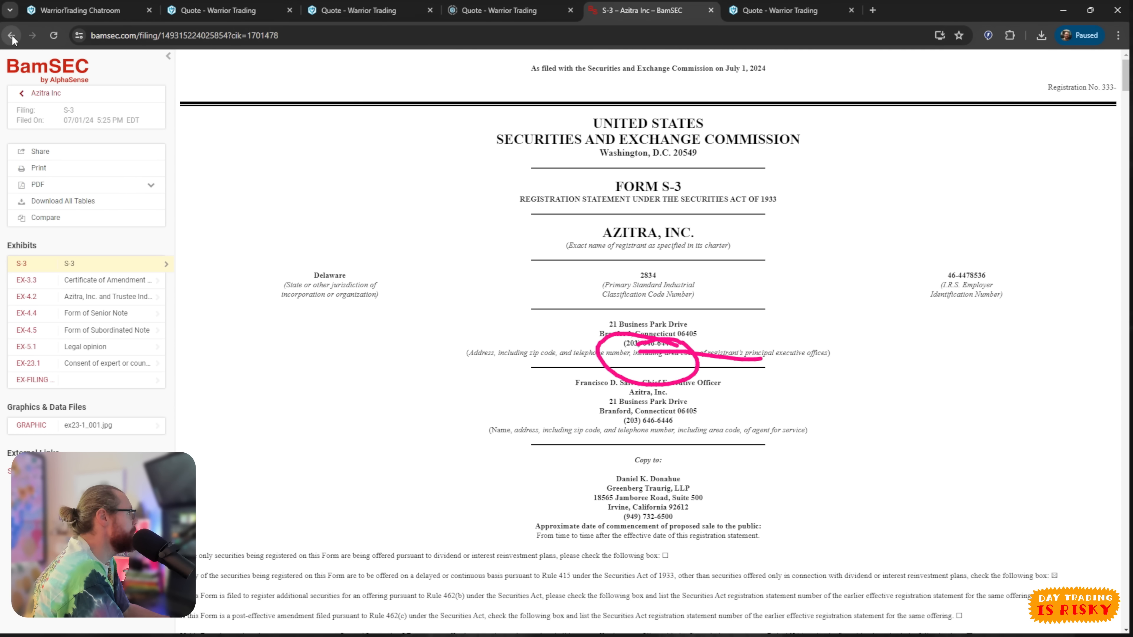
- Switch back to the dashboard tab with SLRX charts, quote and closed-positions list
{"action": "left_click", "coordinate": [72, 11]}
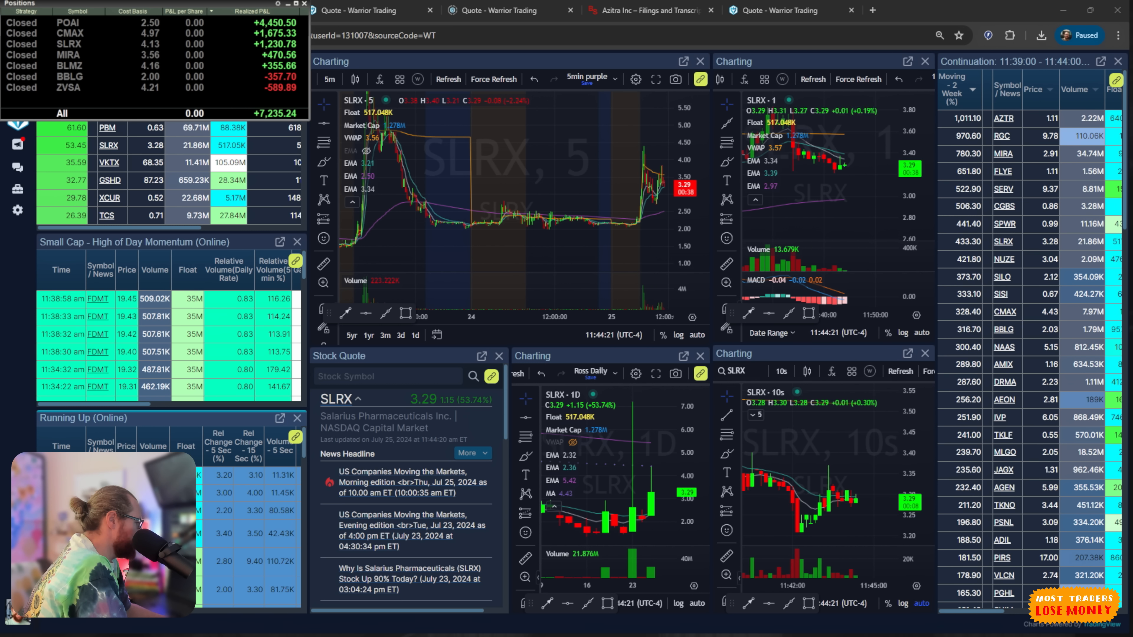
{"action": "left_click", "coordinate": [80, 10]}
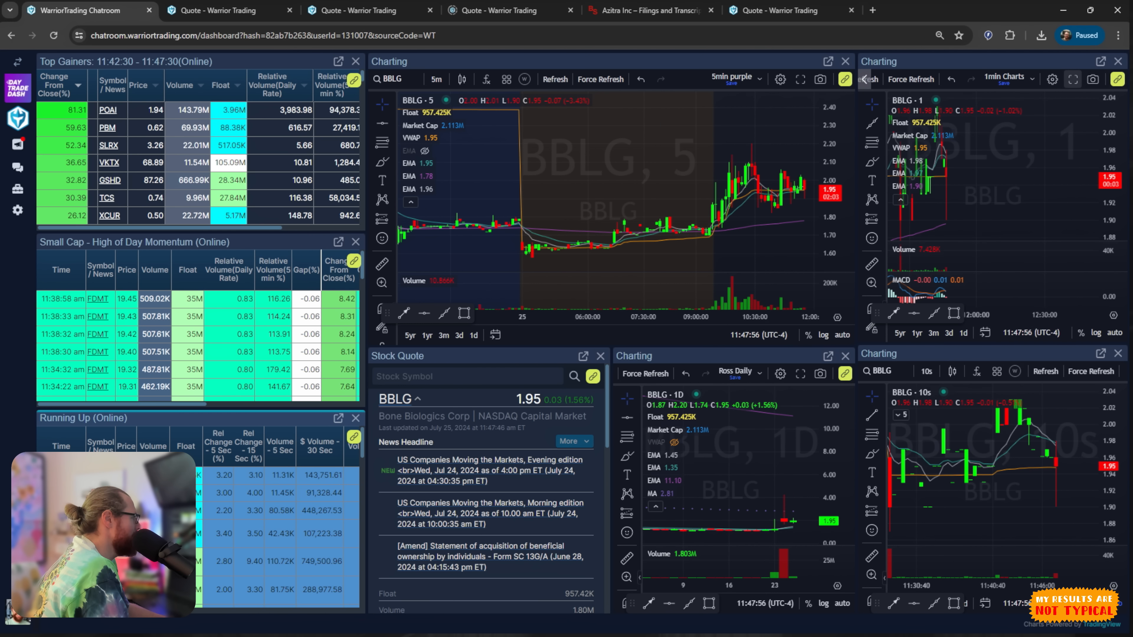
- Add a Top Volume 5 Minutes scanner to the right-hand column of the dashboard
{"action": "left_click", "coordinate": [17, 190]}
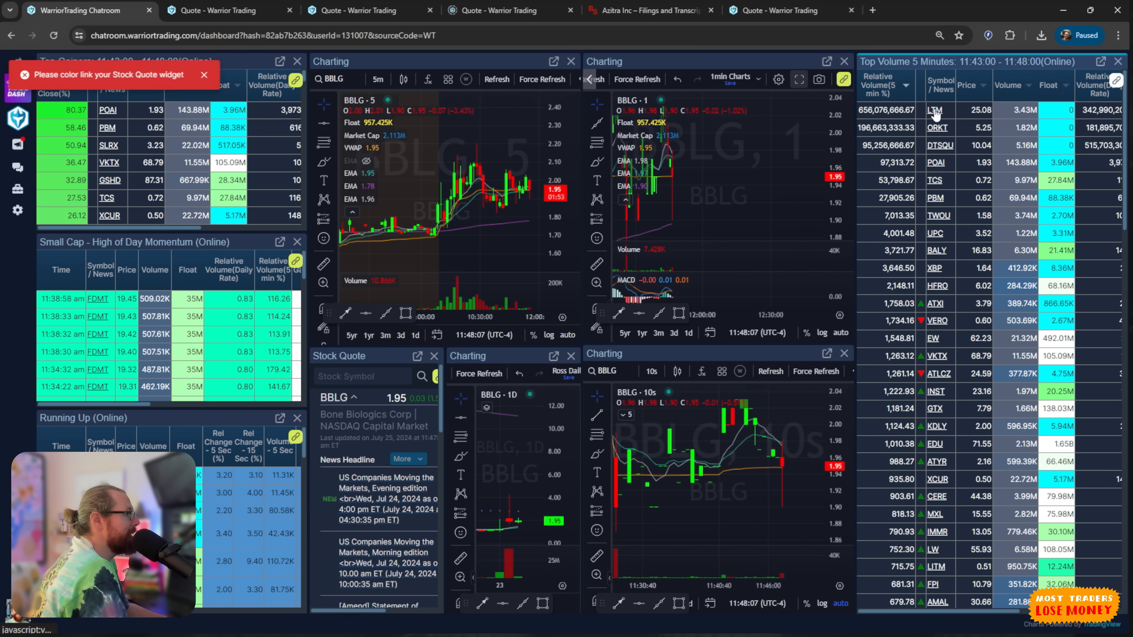
- Cycle the linked charts through Top Volume tickers LTM, ORKT, POAI, TCS, TWOU, XBP, ending on ATLCZ
{"action": "left_click", "coordinate": [1117, 80]}
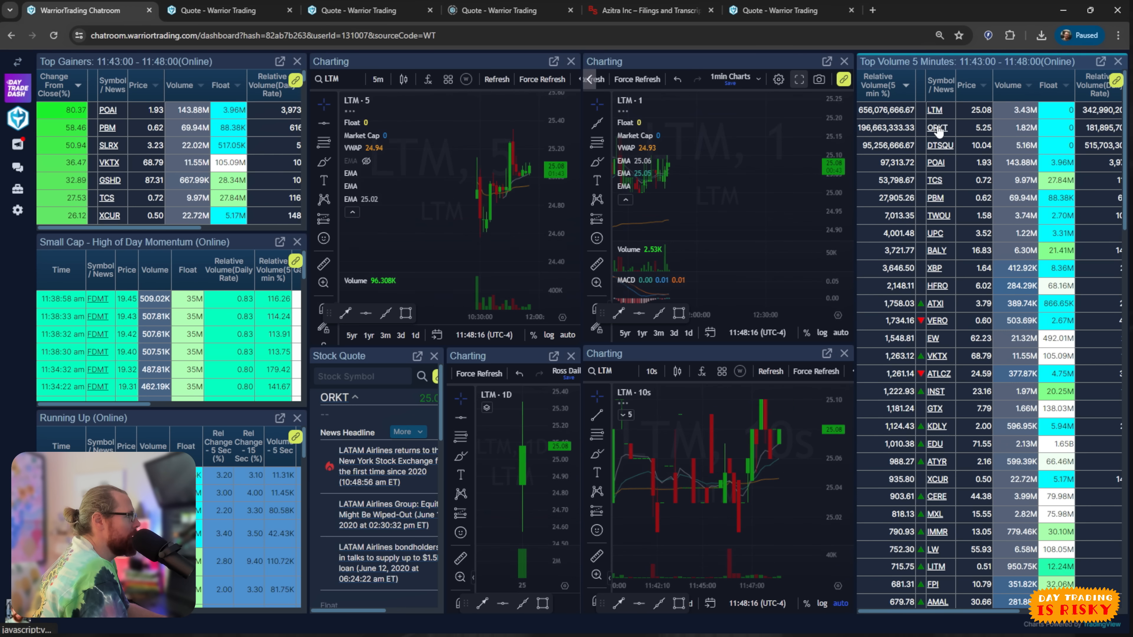
{"action": "left_click", "coordinate": [935, 128]}
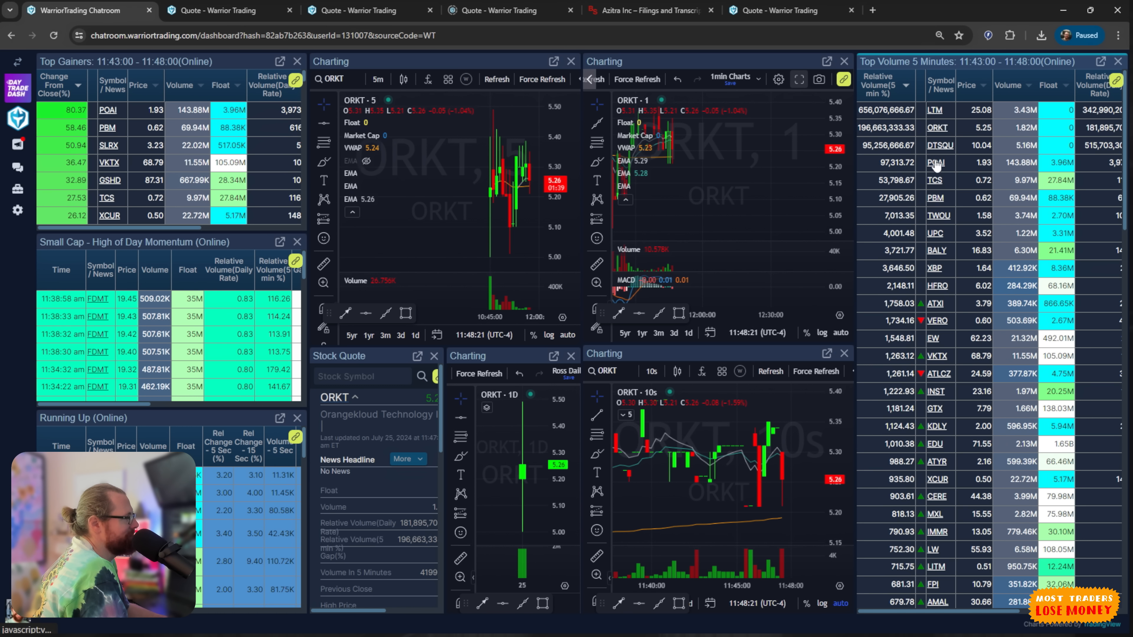
{"action": "left_click", "coordinate": [936, 163]}
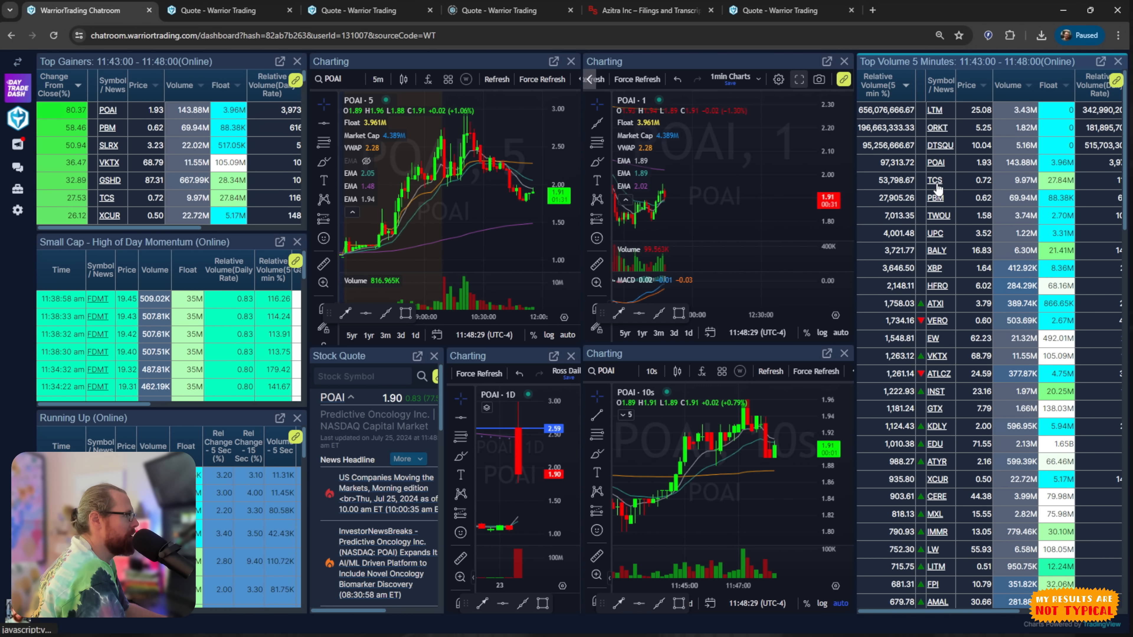
{"action": "left_click", "coordinate": [935, 180]}
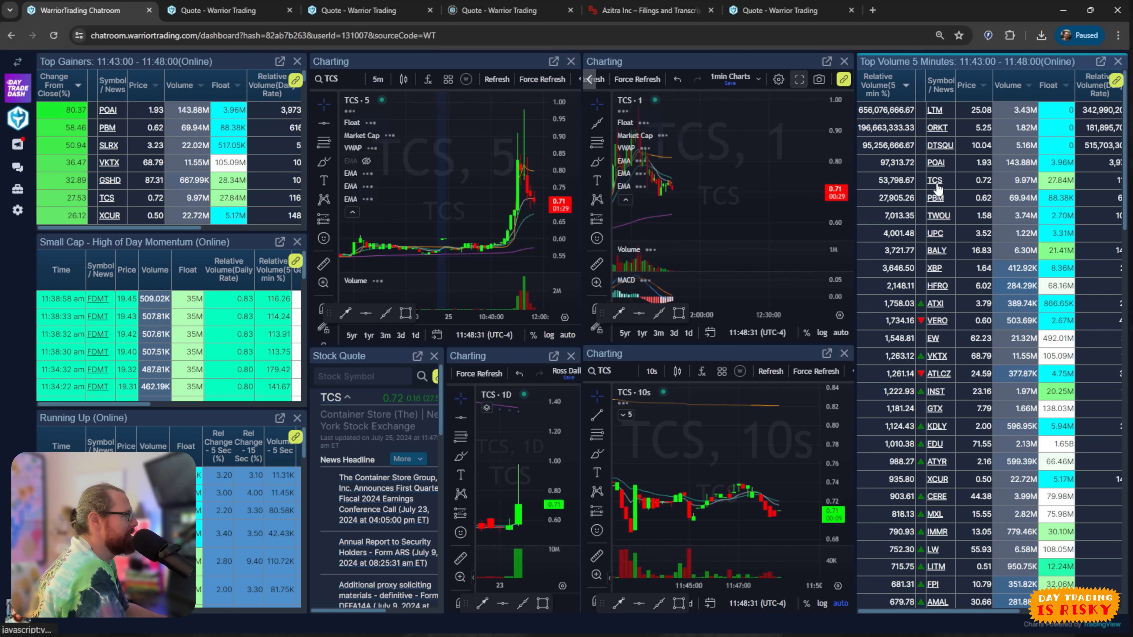
{"action": "left_click", "coordinate": [934, 198]}
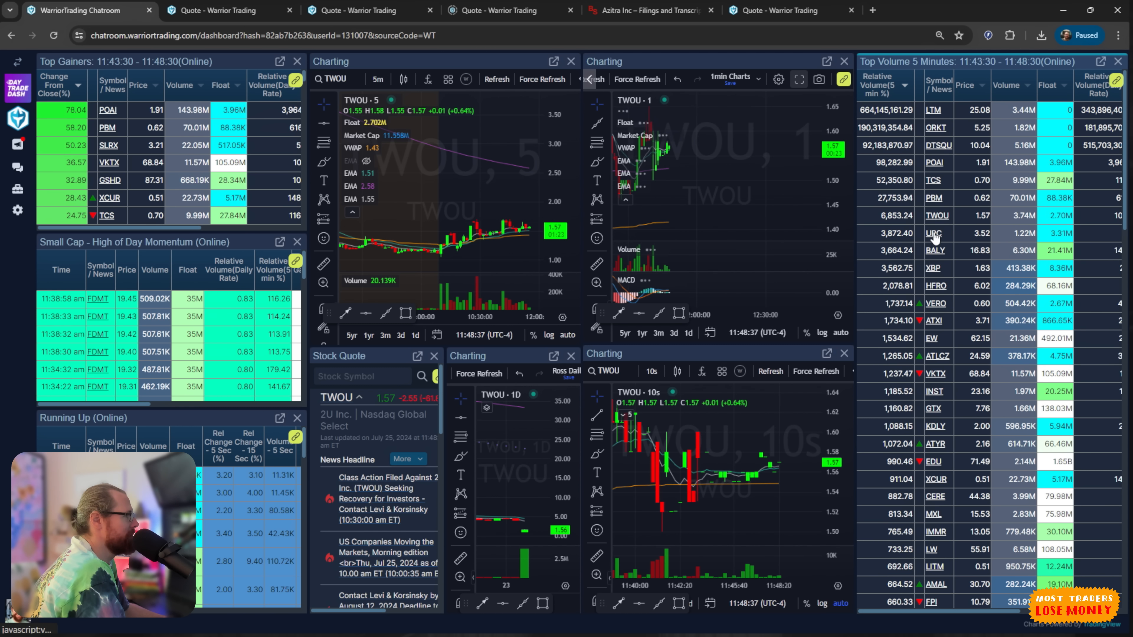
{"action": "left_click", "coordinate": [934, 232]}
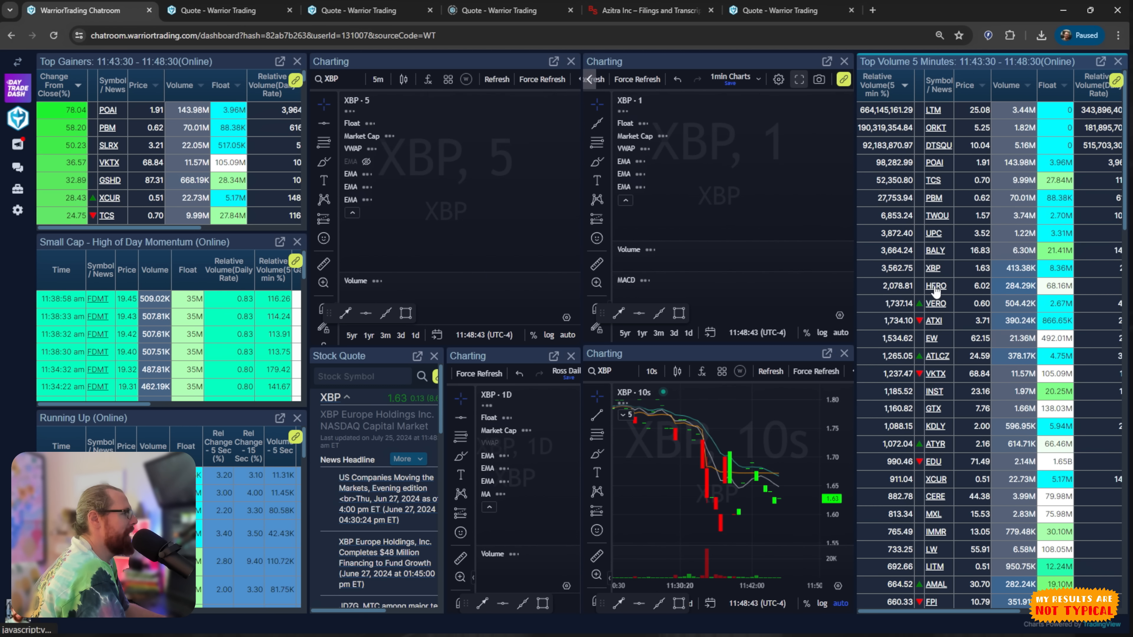
{"action": "left_click", "coordinate": [936, 285]}
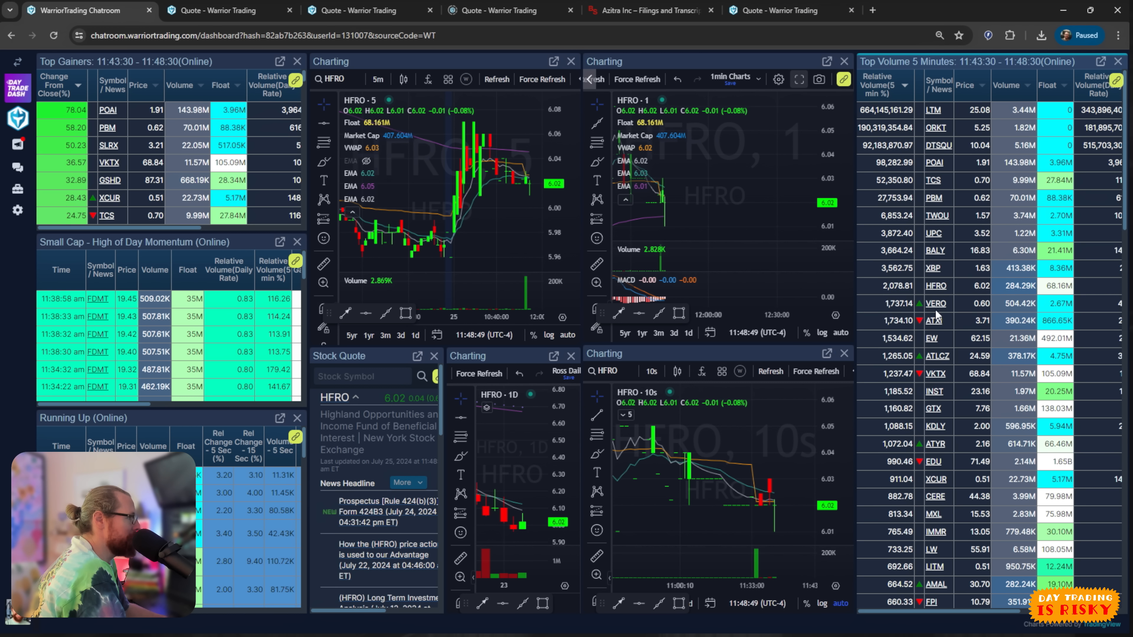
{"action": "left_click", "coordinate": [934, 321]}
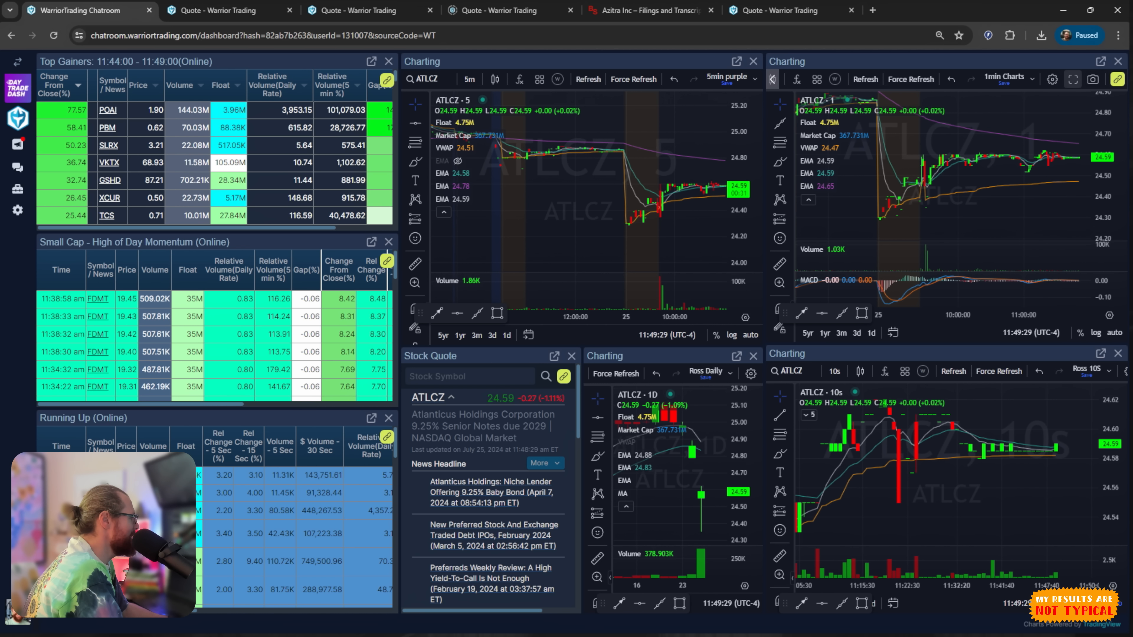
{"action": "left_click", "coordinate": [108, 145]}
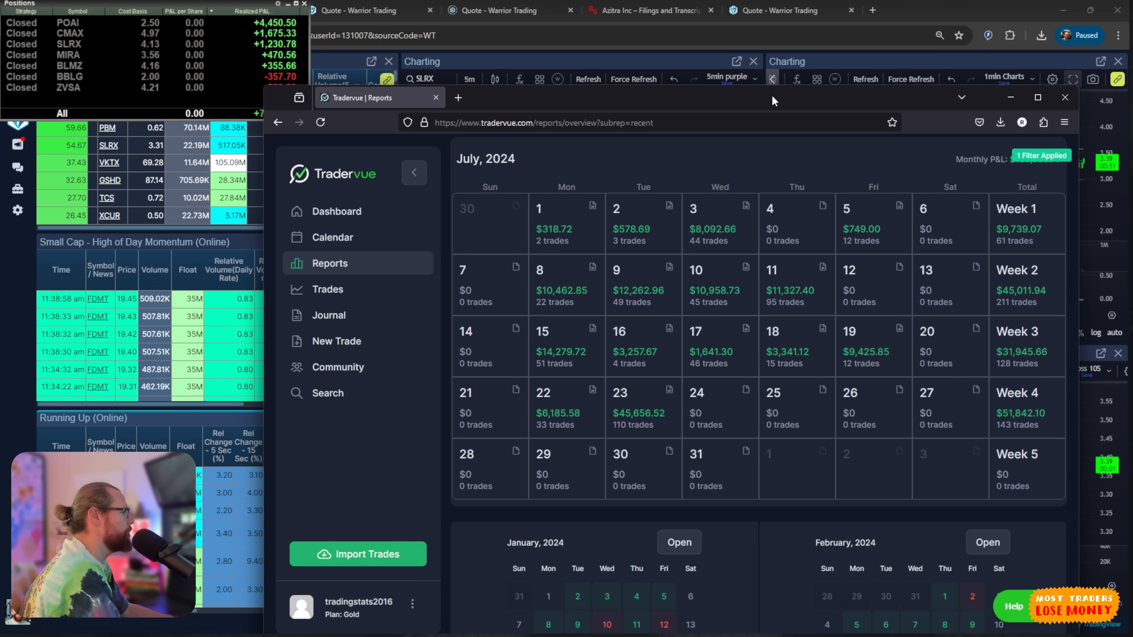
{"action": "mouse_move", "coordinate": [707, 415]}
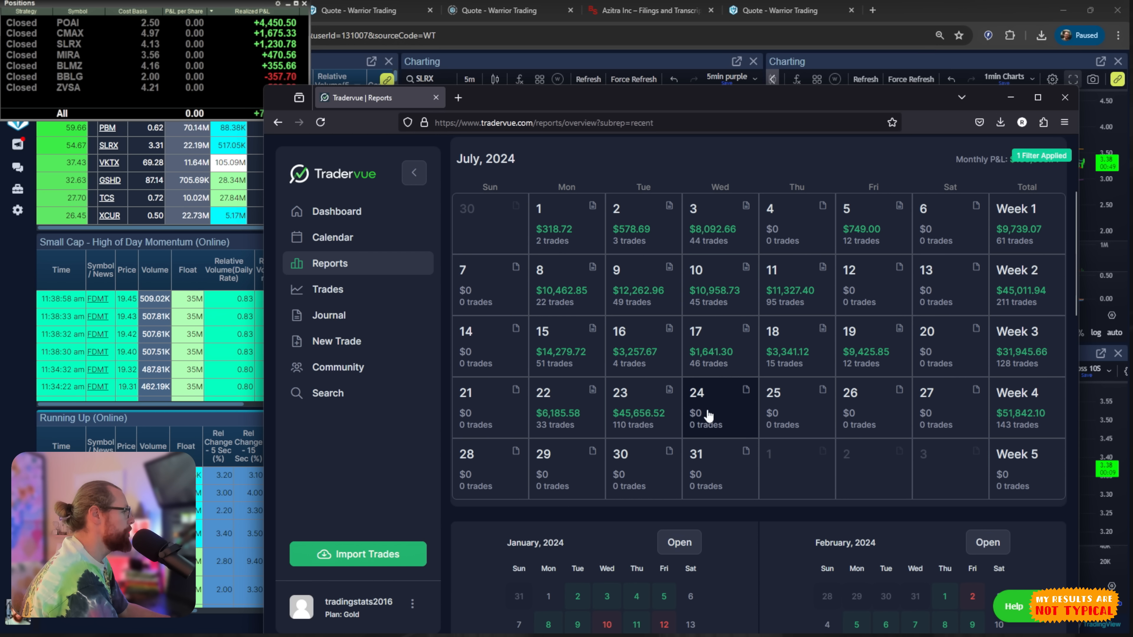
{"action": "mouse_move", "coordinate": [740, 430]}
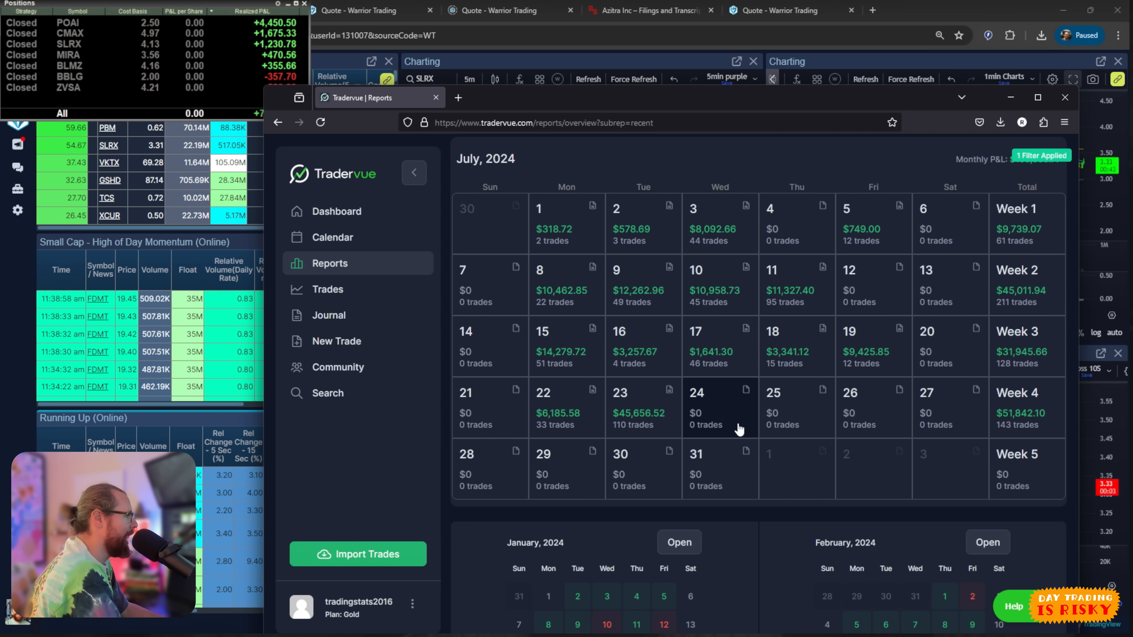
{"action": "mouse_move", "coordinate": [707, 441]}
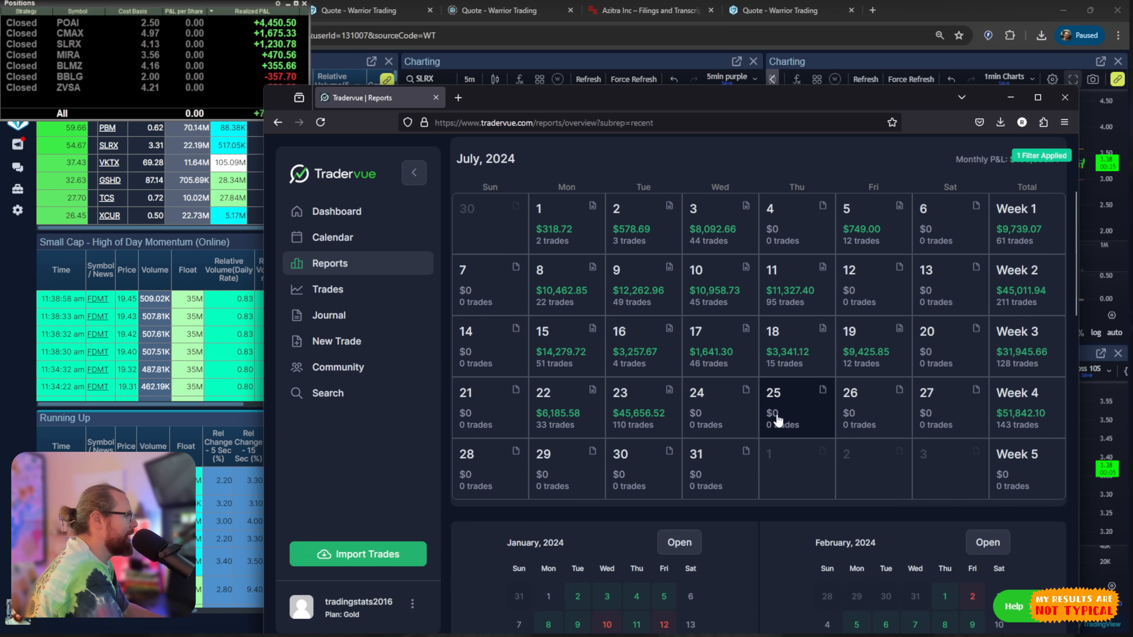
{"action": "mouse_move", "coordinate": [764, 403]}
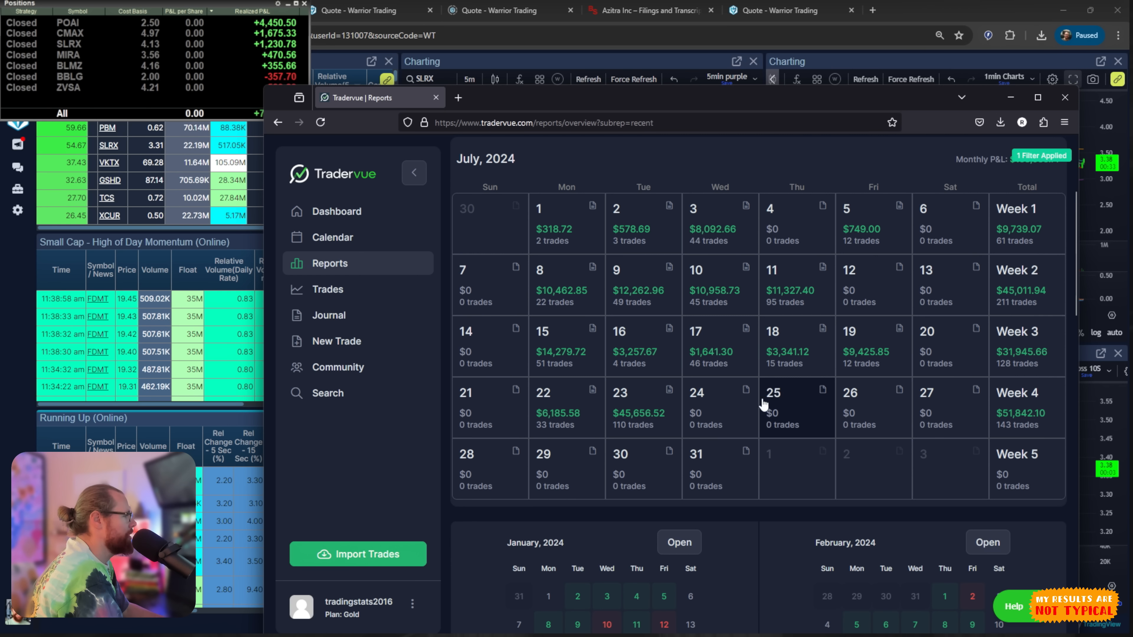
{"action": "mouse_move", "coordinate": [800, 412]}
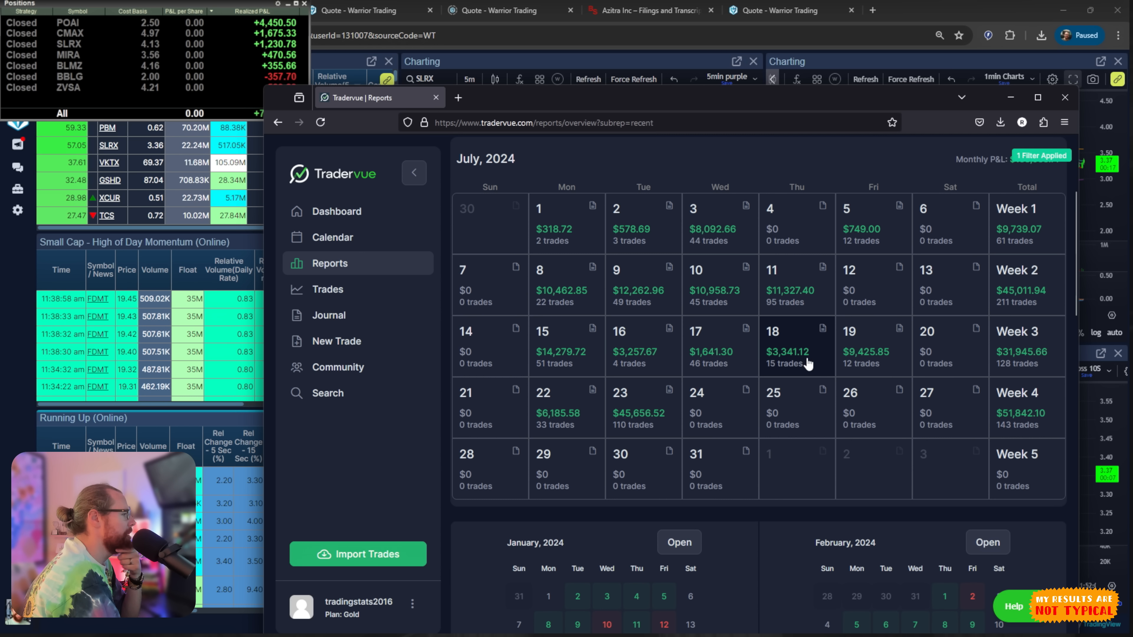
{"action": "mouse_move", "coordinate": [571, 364]}
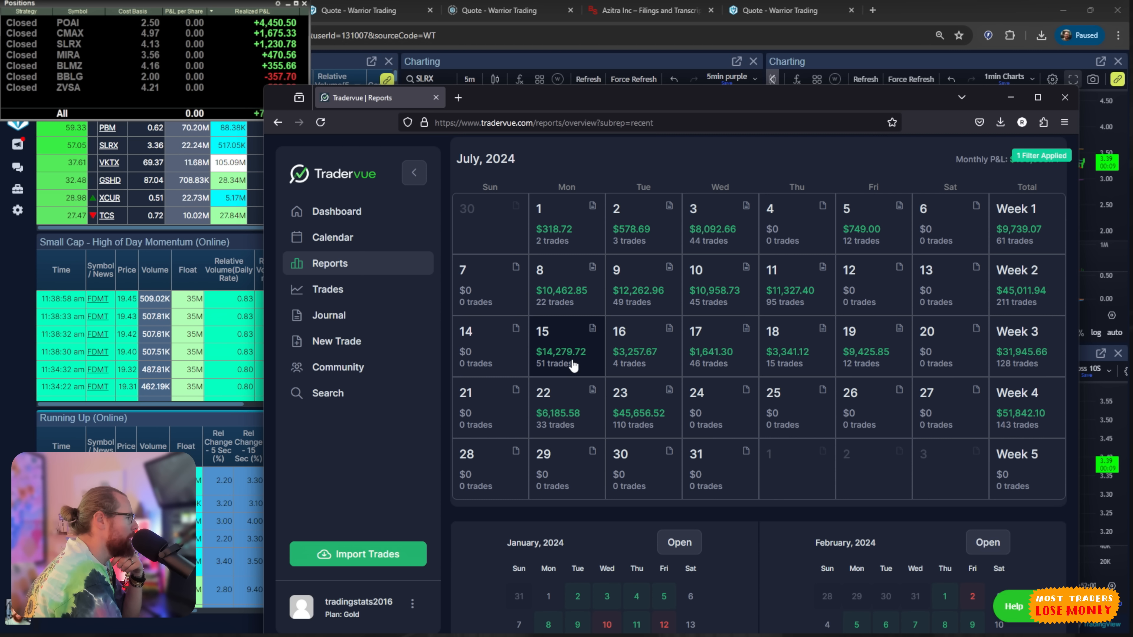
{"action": "mouse_move", "coordinate": [637, 422]}
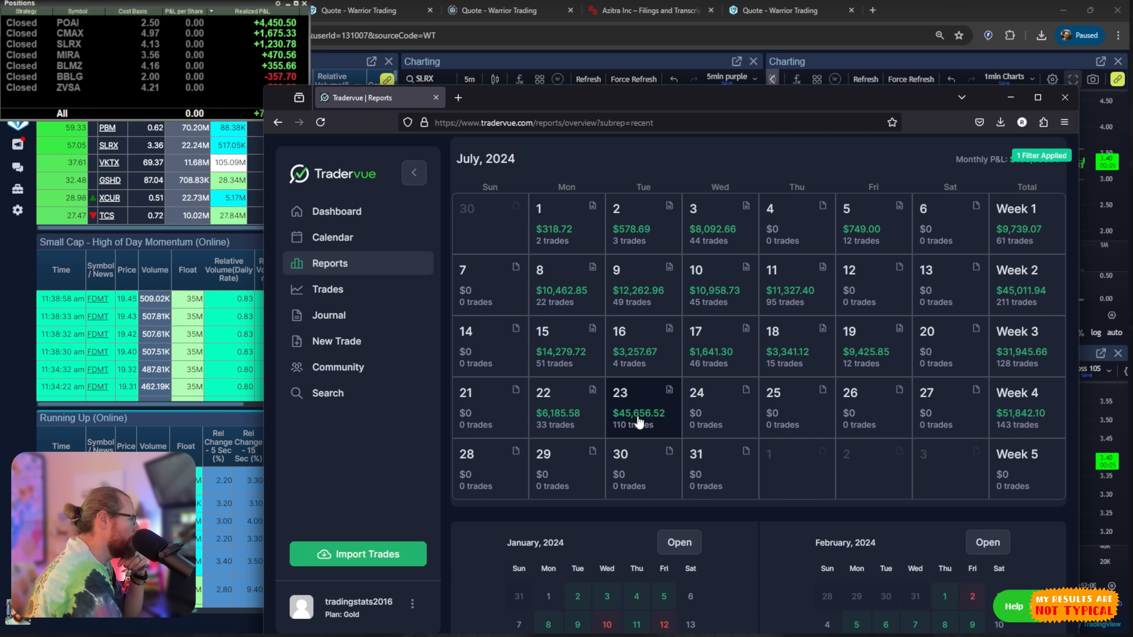
{"action": "mouse_move", "coordinate": [726, 311]}
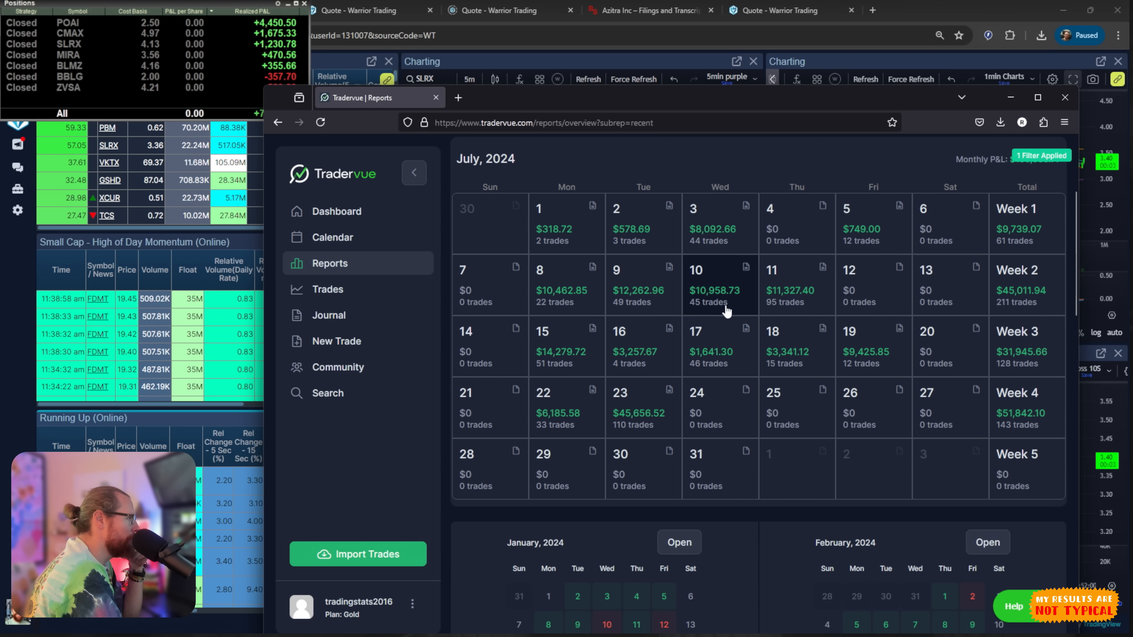
{"action": "left_click", "coordinate": [1064, 97]}
{"action": "type", "text": "SNES"}
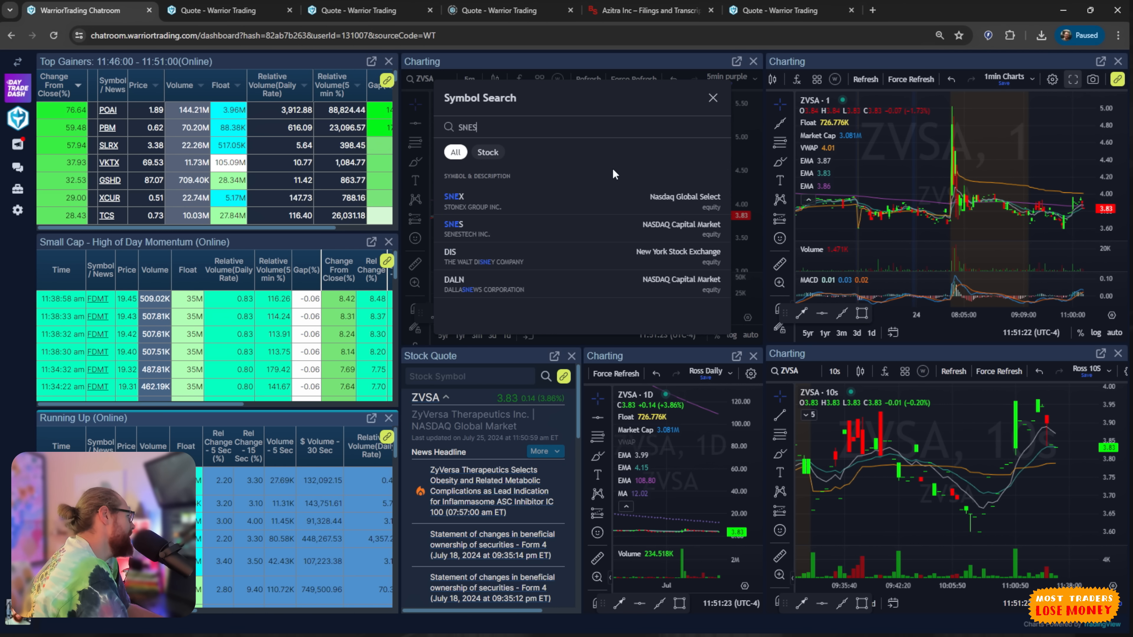
- Pick SenesTech Inc. from the SNES search matches to load it across the charts
{"action": "left_click", "coordinate": [454, 228]}
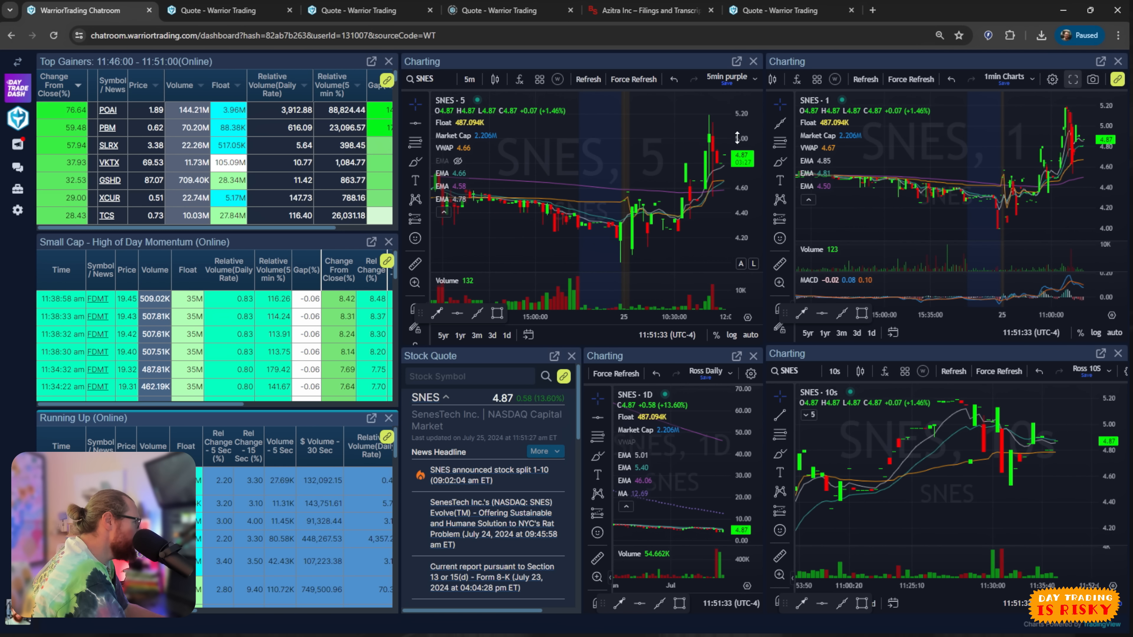
{"action": "mouse_move", "coordinate": [636, 133]}
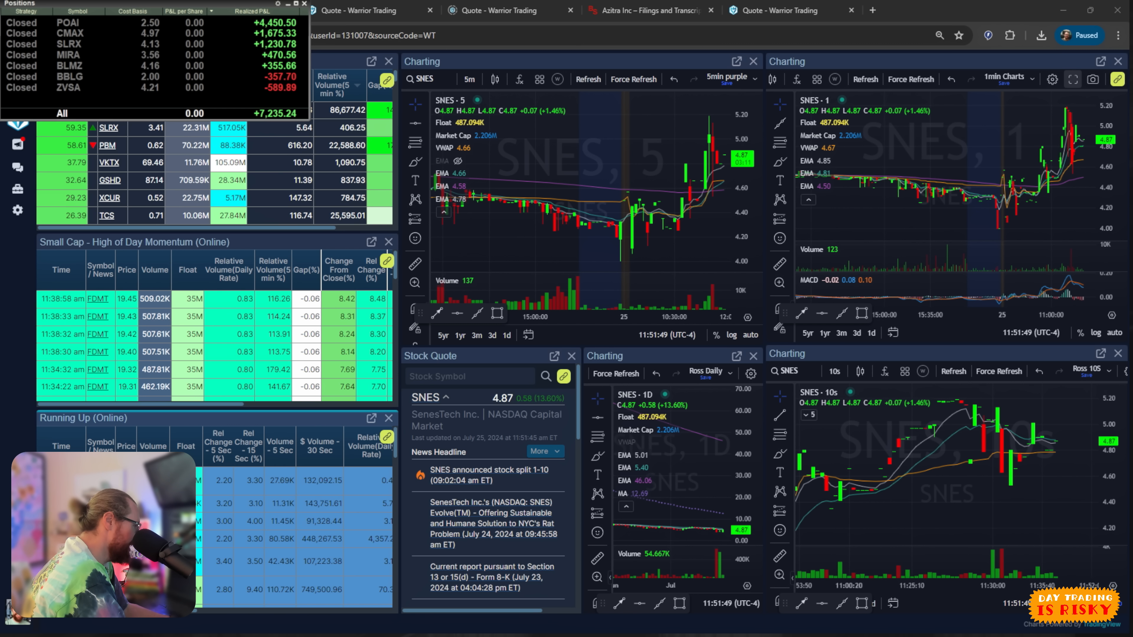
- Switch to the tab that brings POAI, Predictive Oncology, onto the dashboard charts
{"action": "left_click", "coordinate": [80, 10]}
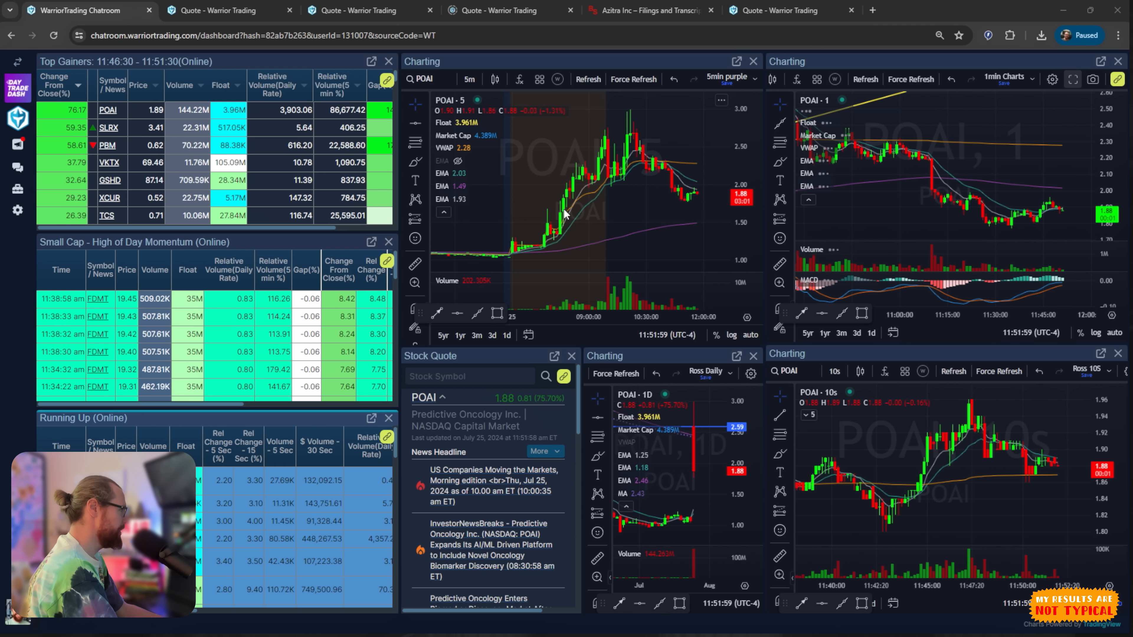
- Sketch a freehand stroke tracing POAI's morning run-up on the 5-minute chart
{"action": "left_click_drag", "start_coordinate": [524, 238], "coordinate": [593, 163]}
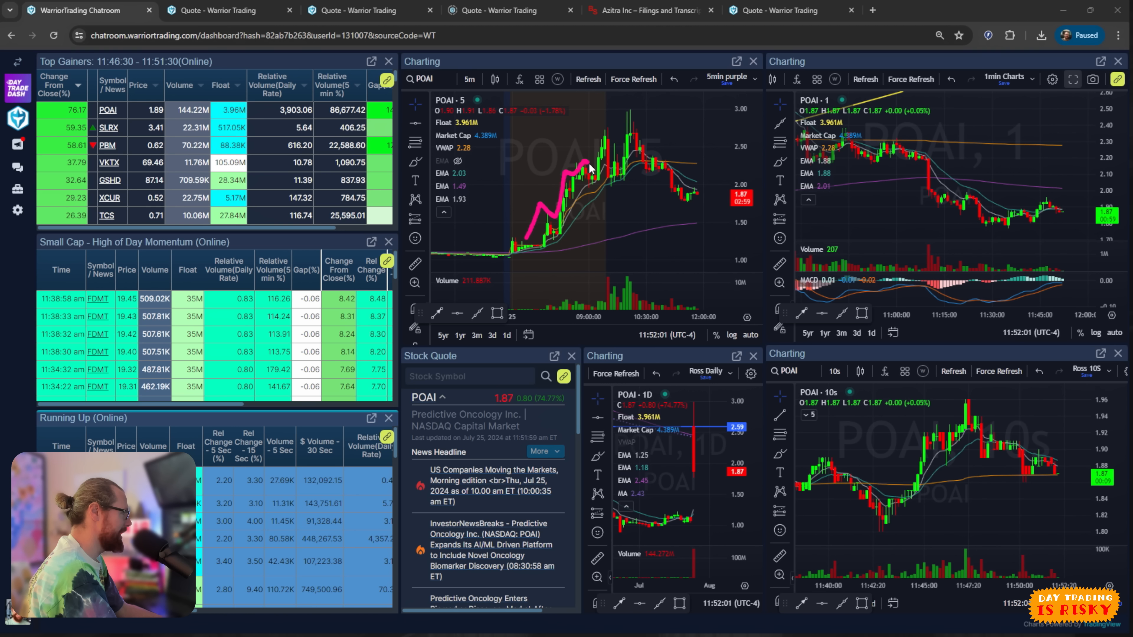